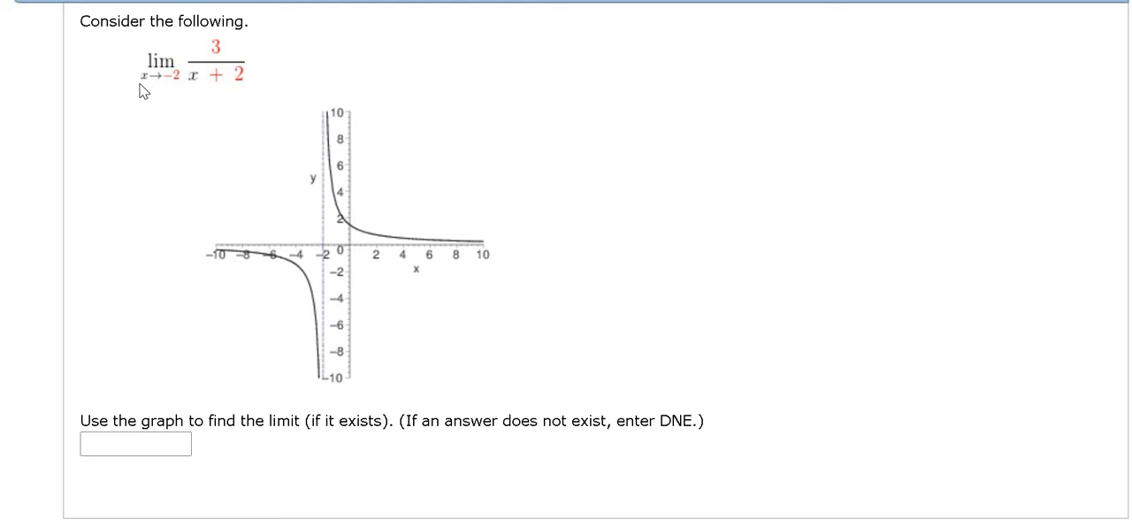
mouse_move(645, 342)
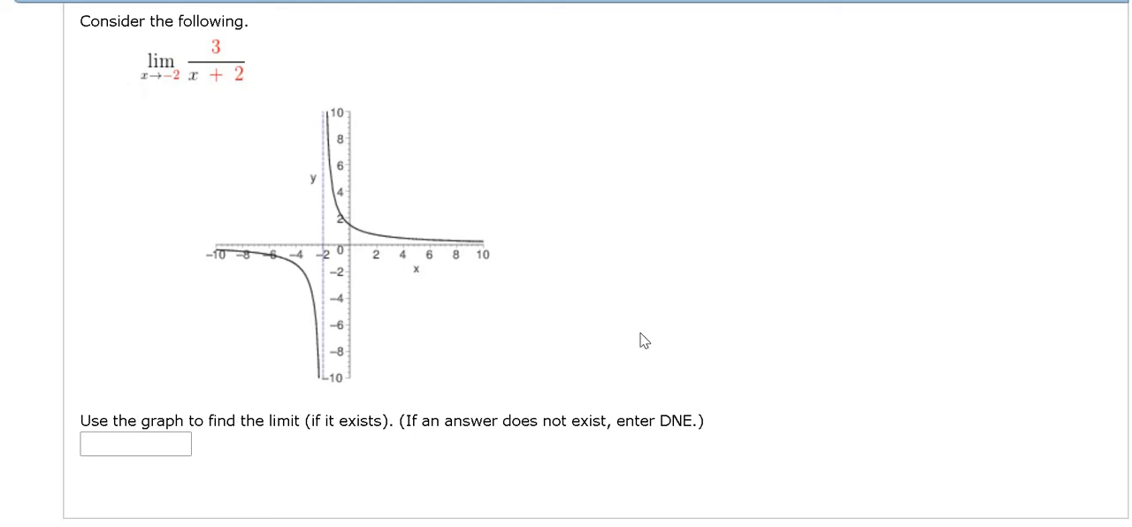
mouse_move(261, 190)
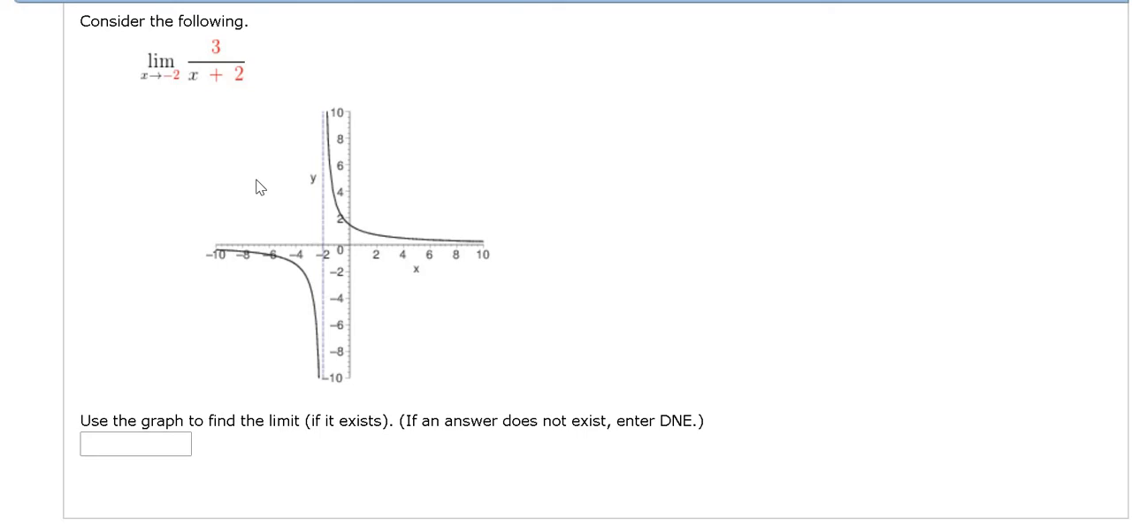
mouse_move(180, 117)
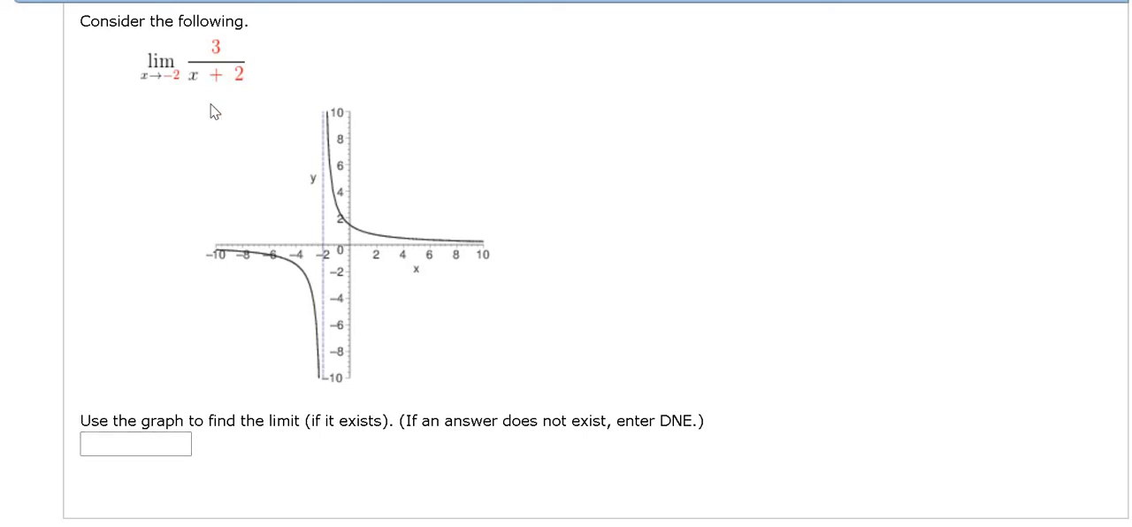
mouse_move(166, 87)
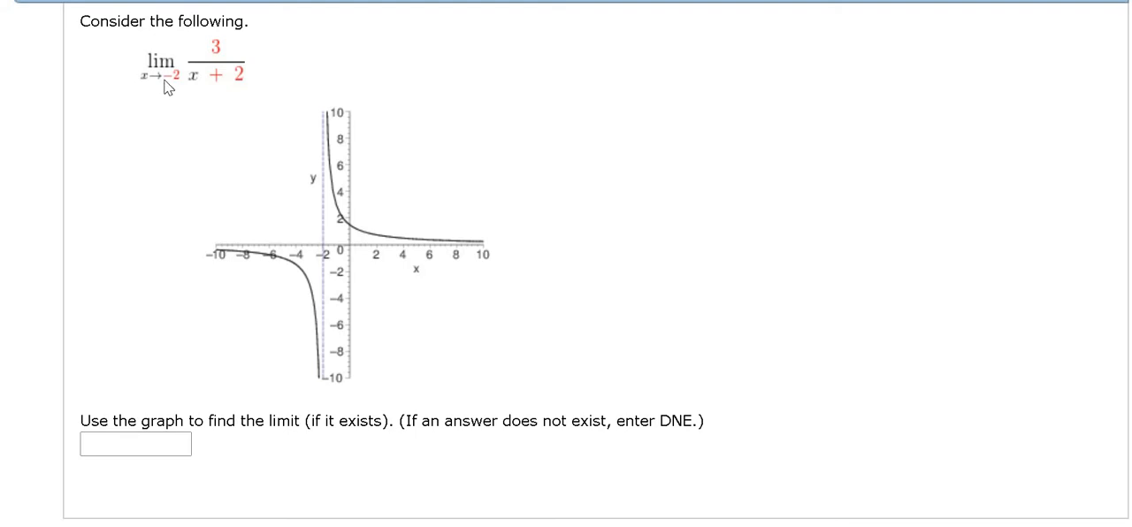
mouse_move(221, 104)
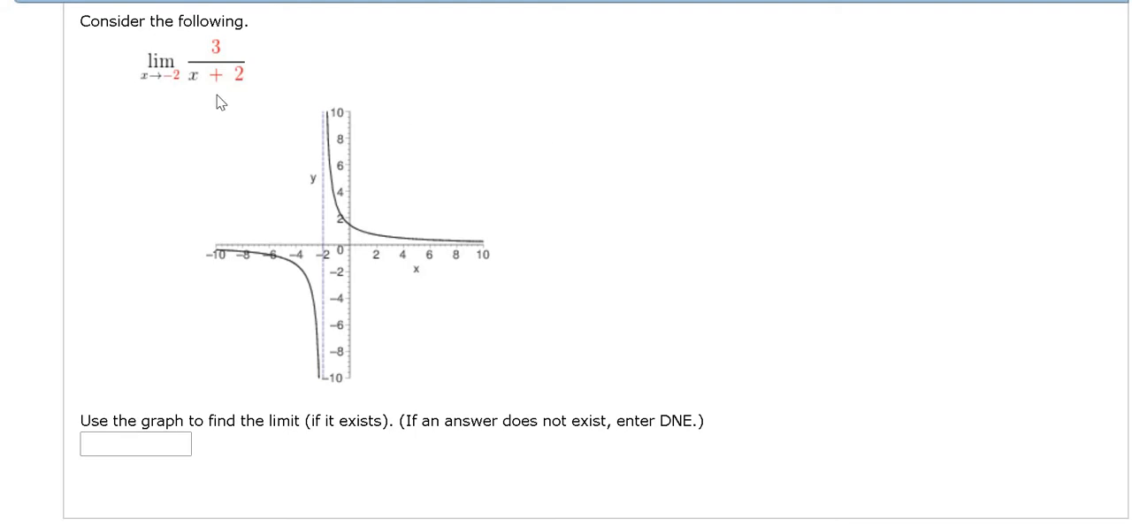
mouse_move(671, 441)
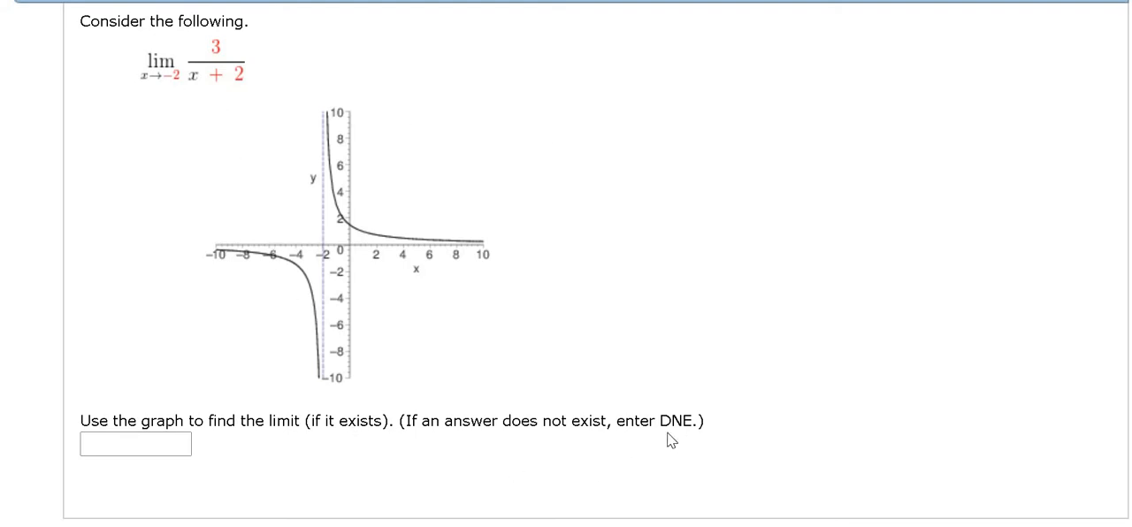
mouse_move(199, 259)
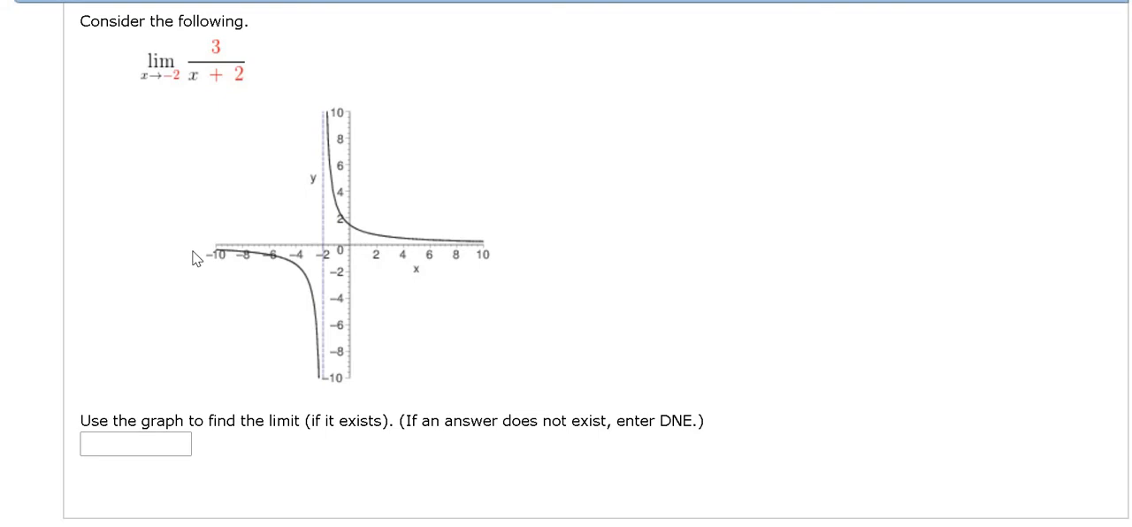
mouse_move(224, 258)
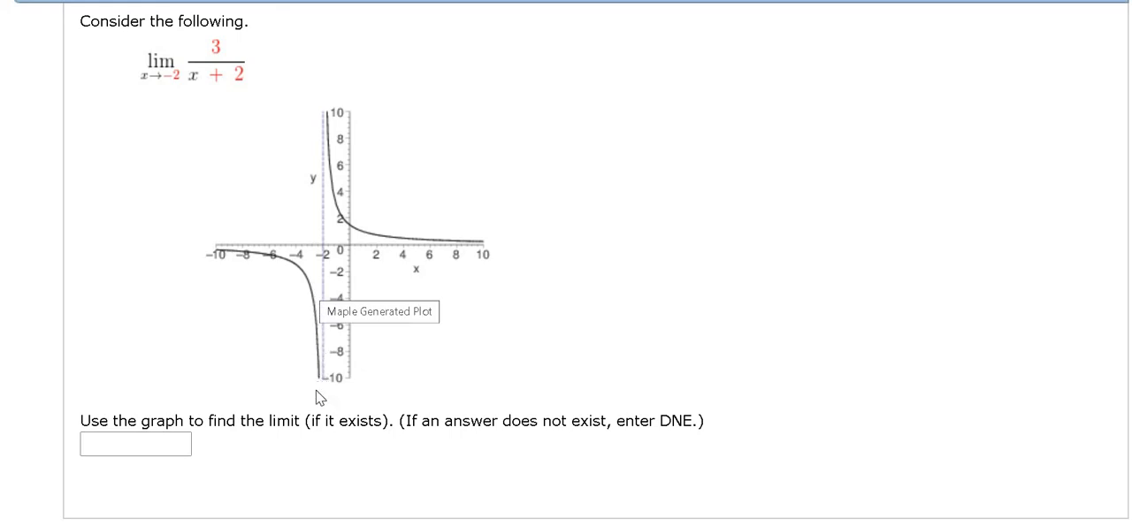
mouse_move(231, 265)
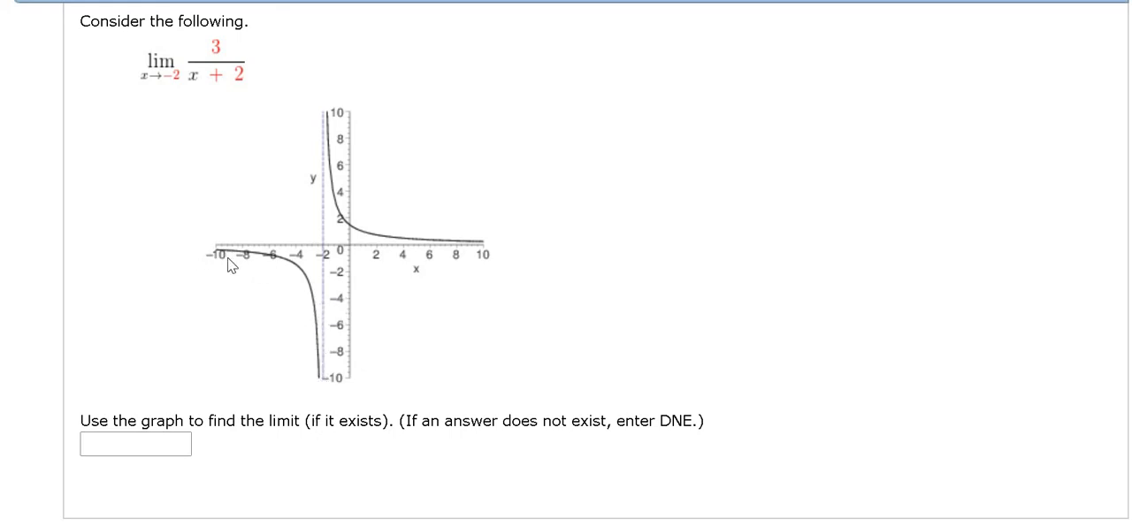
mouse_move(316, 292)
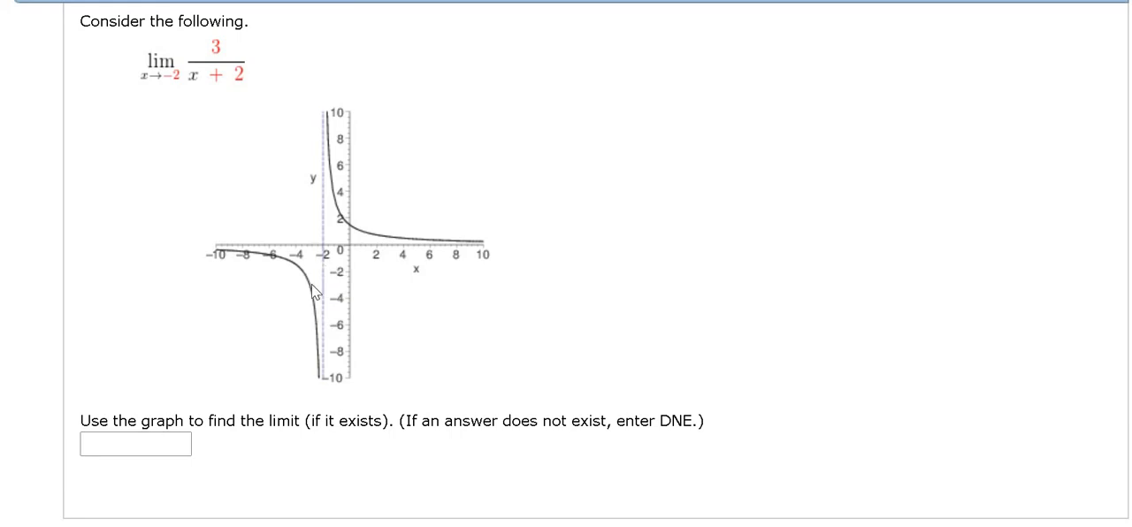
mouse_move(314, 320)
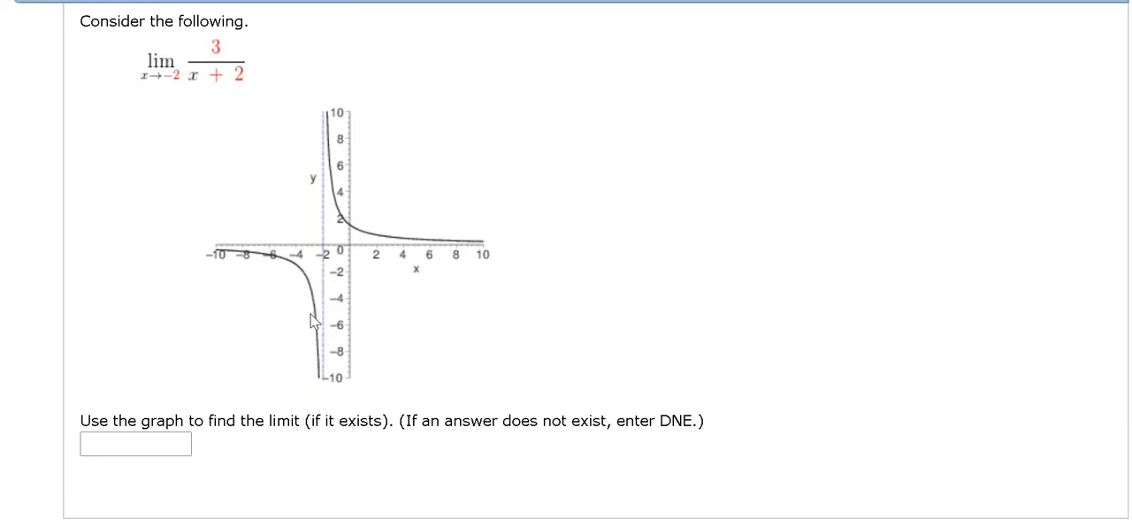
mouse_move(314, 318)
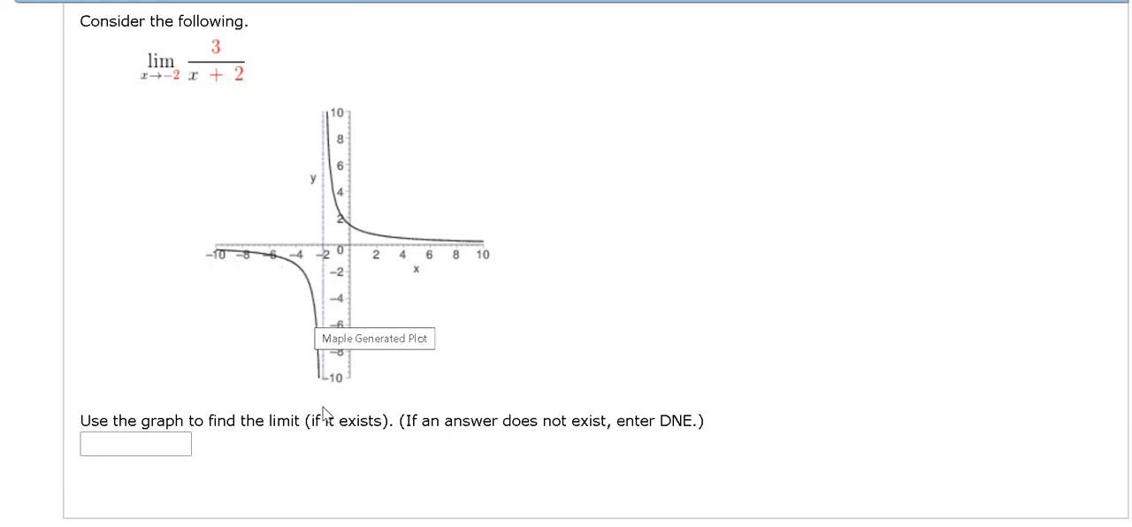
mouse_move(518, 255)
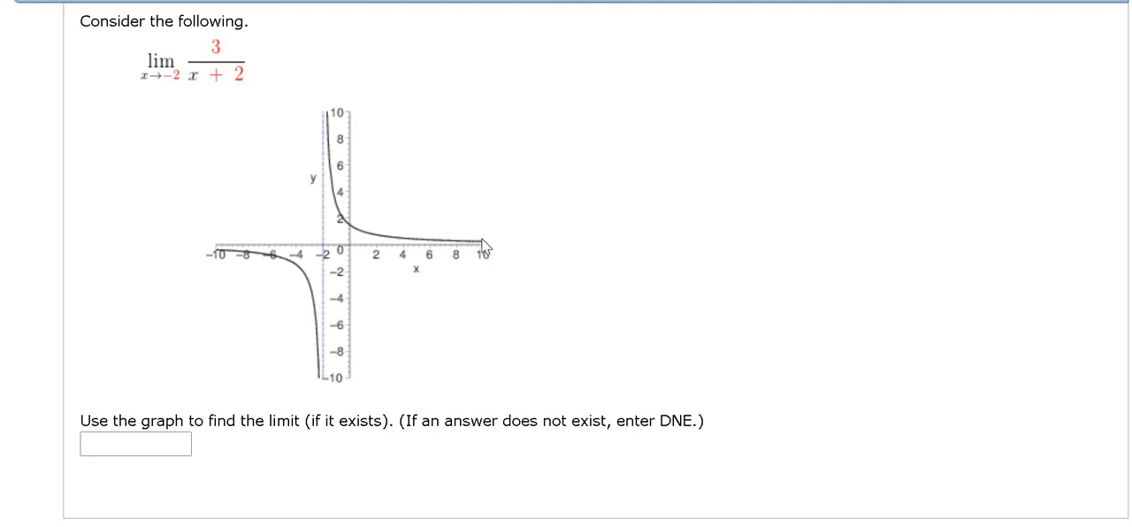
mouse_move(408, 249)
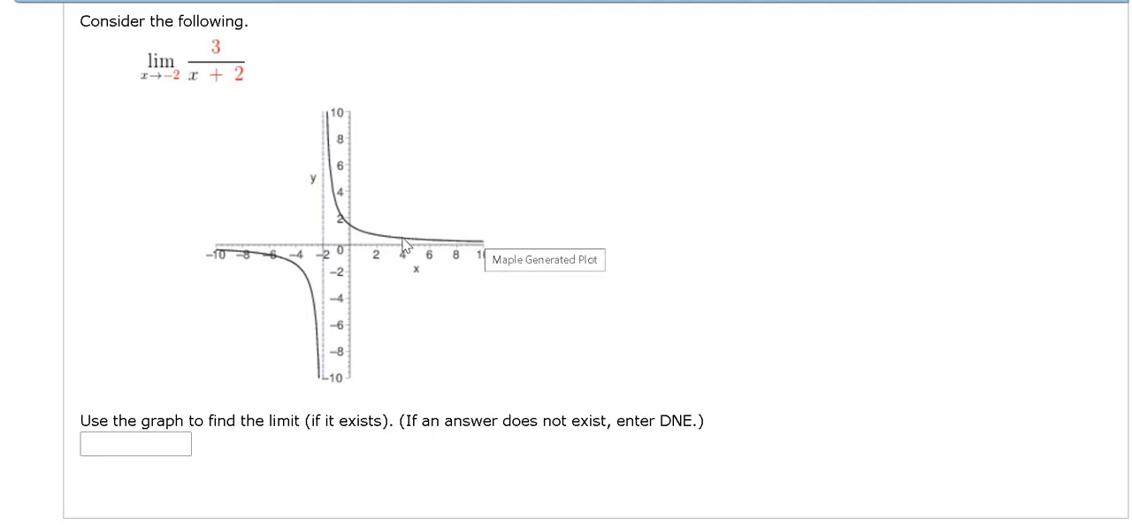
mouse_move(347, 159)
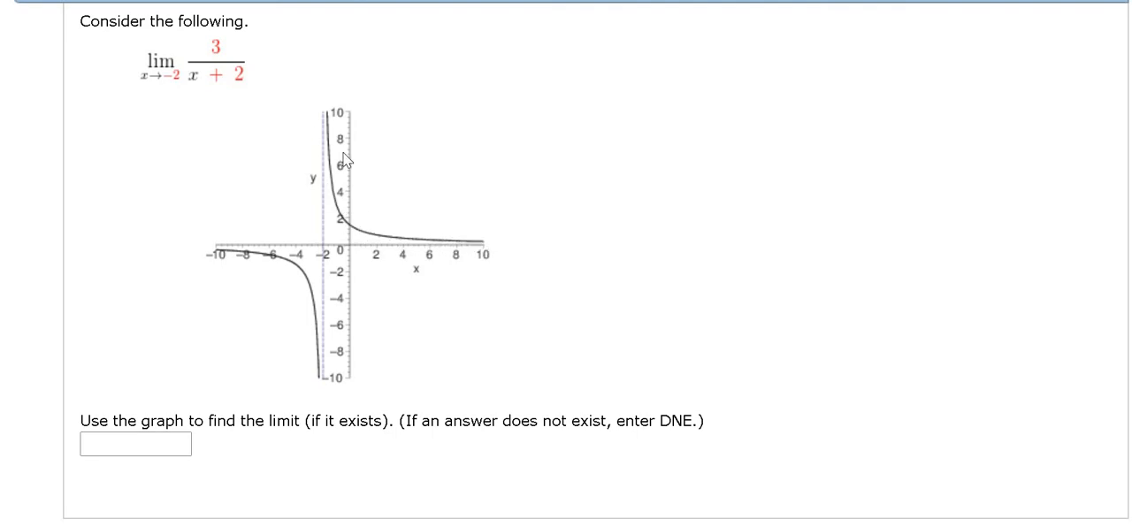
mouse_move(215, 261)
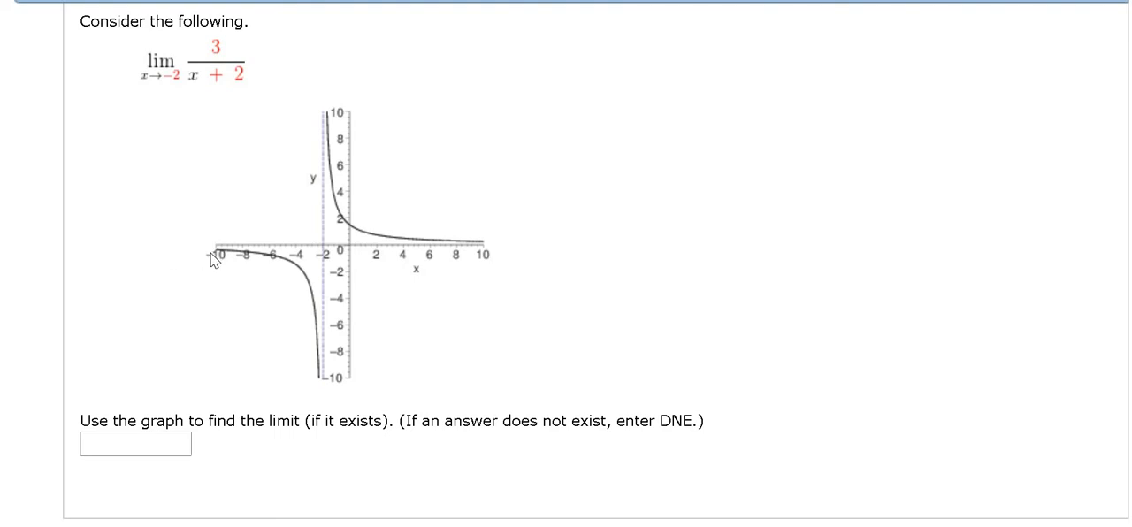
mouse_move(505, 288)
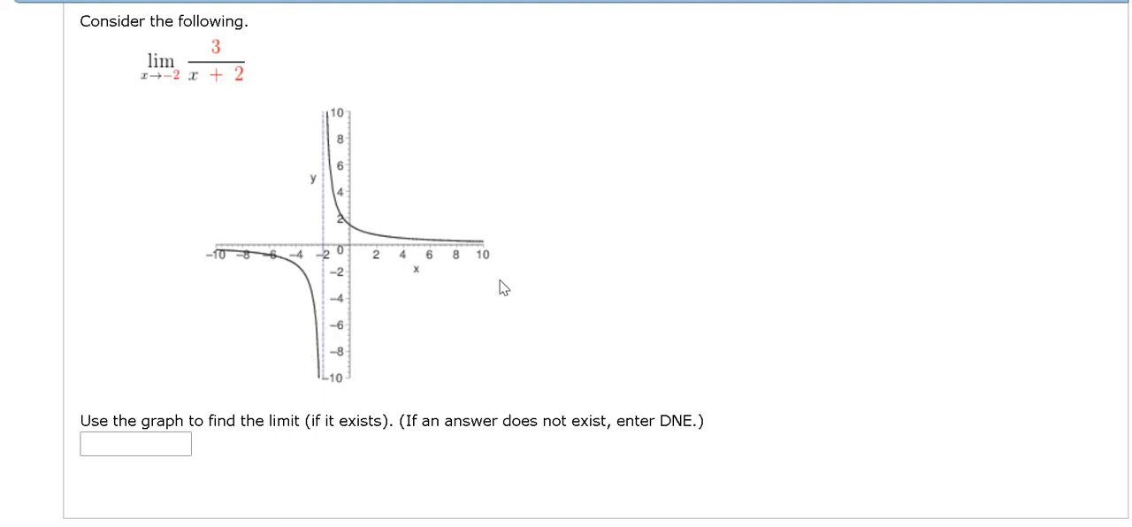
mouse_move(225, 209)
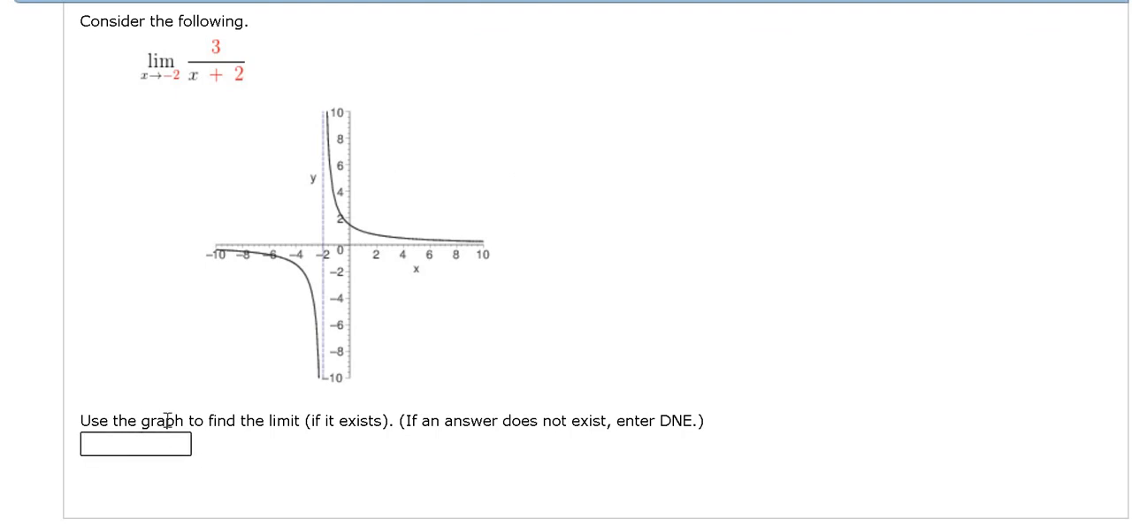
text(DNE)
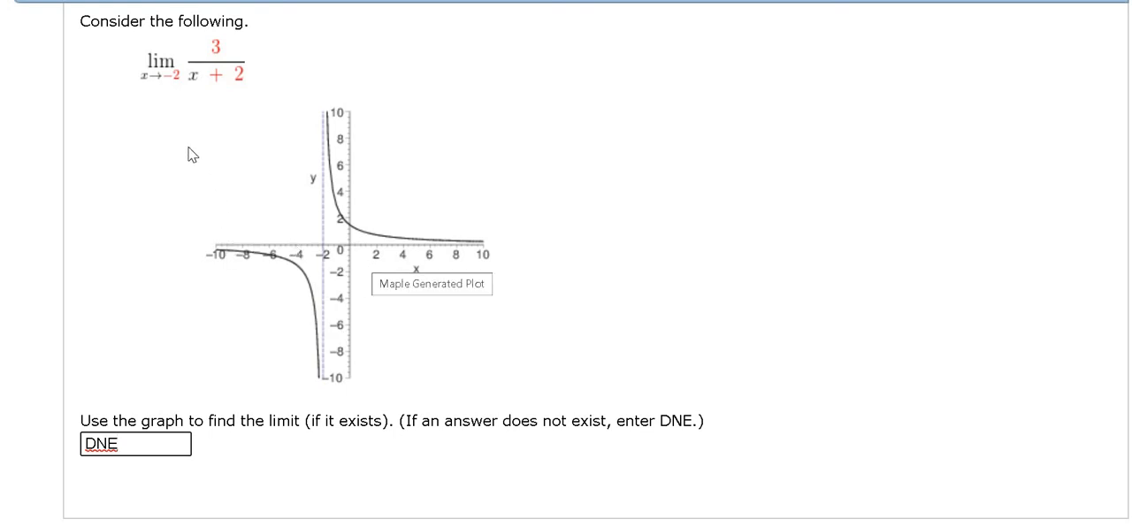
mouse_move(476, 363)
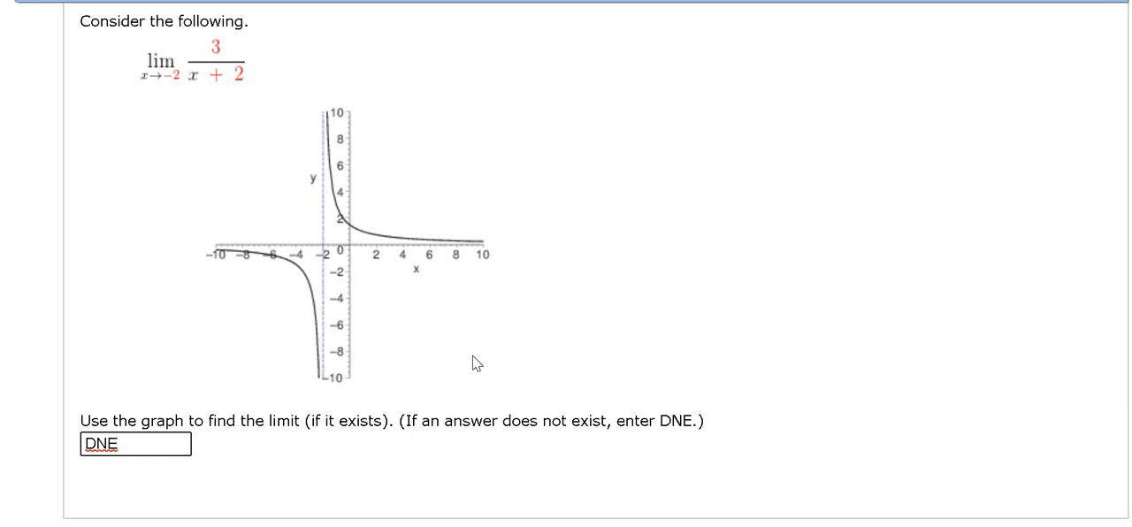
mouse_move(472, 425)
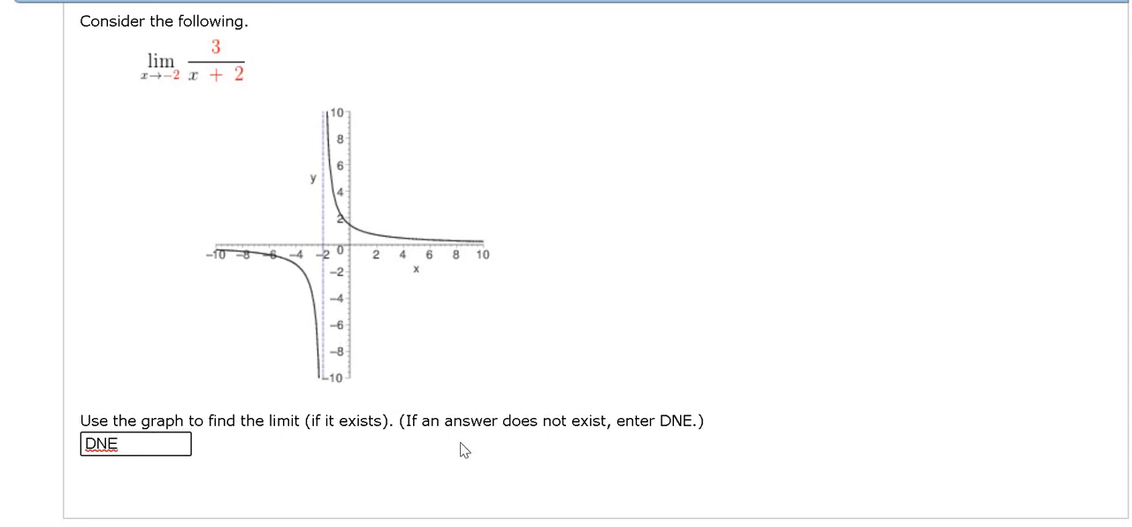
mouse_move(330, 212)
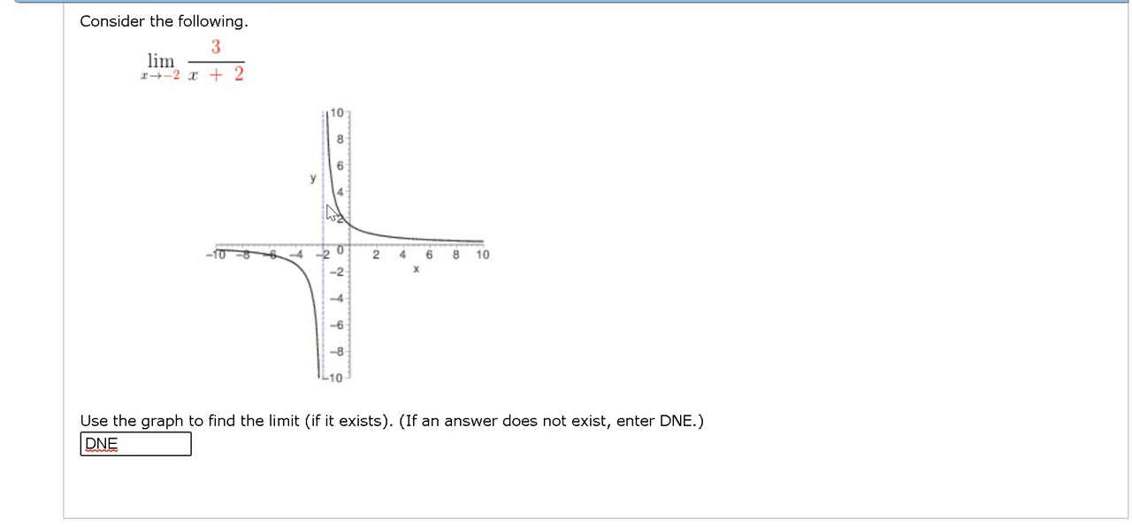
mouse_move(248, 459)
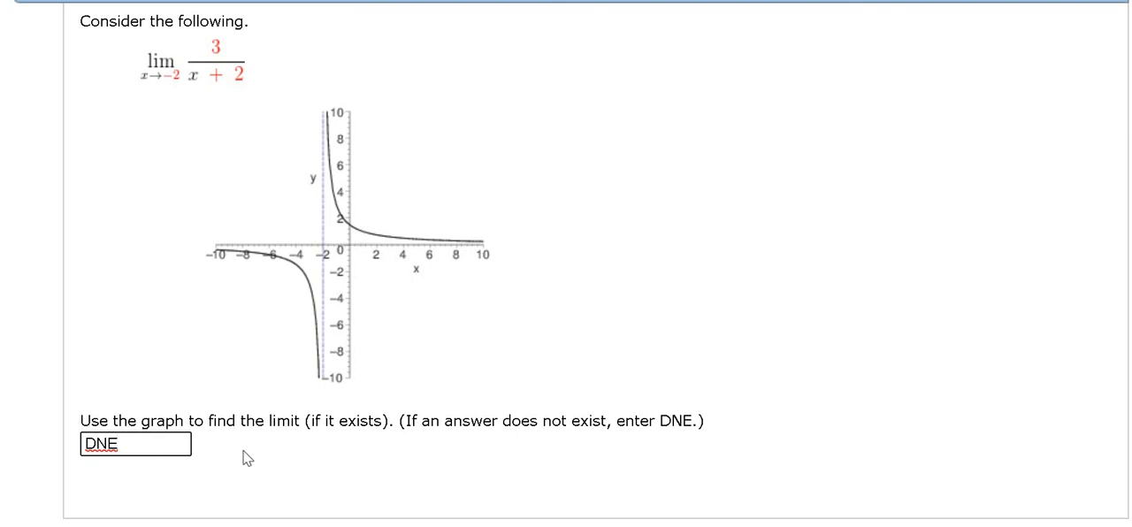